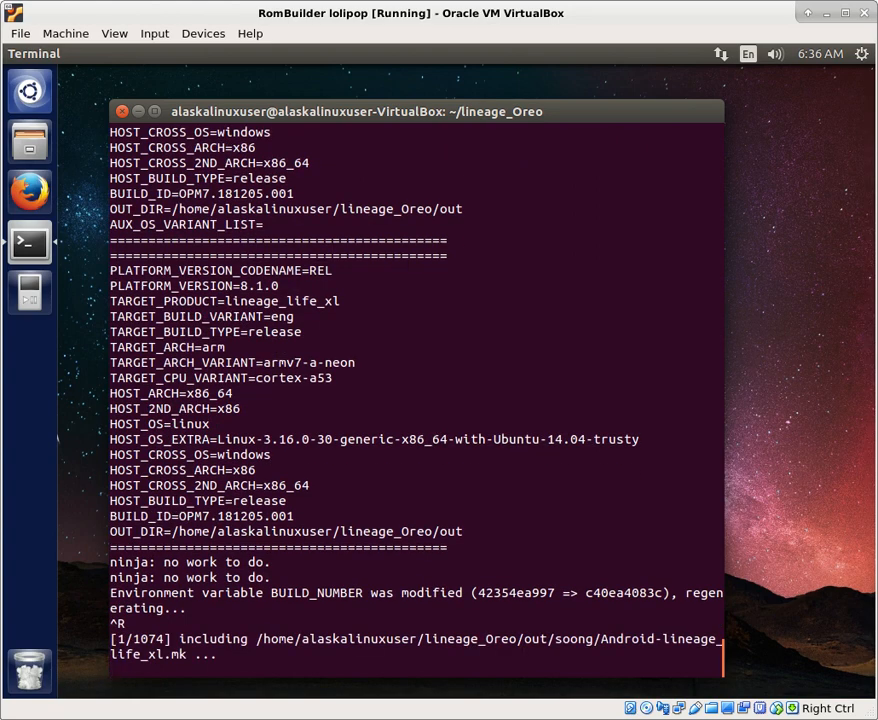
scroll("down", 3)
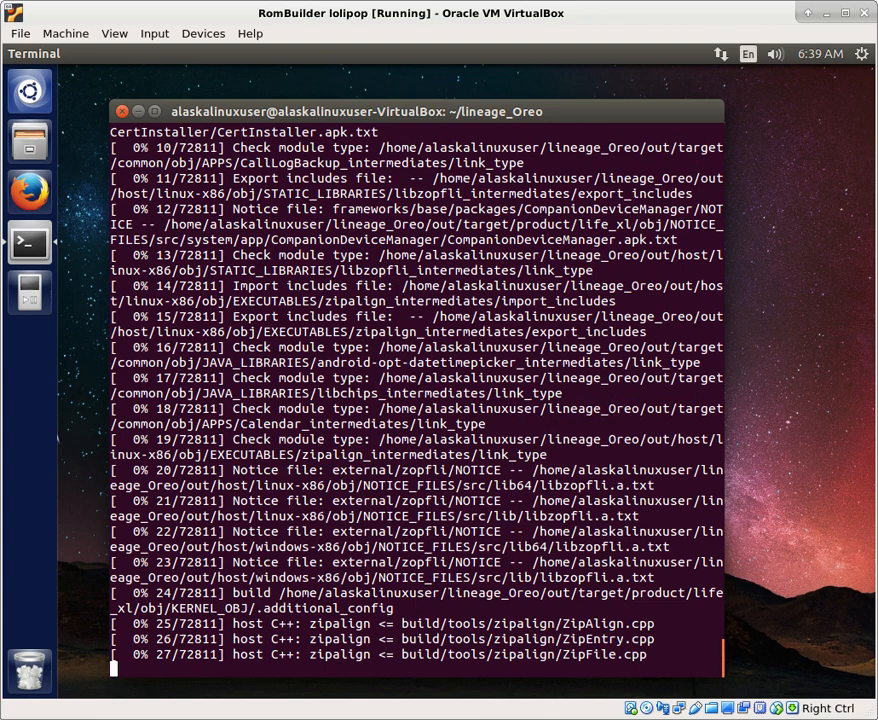
scroll("down", 3)
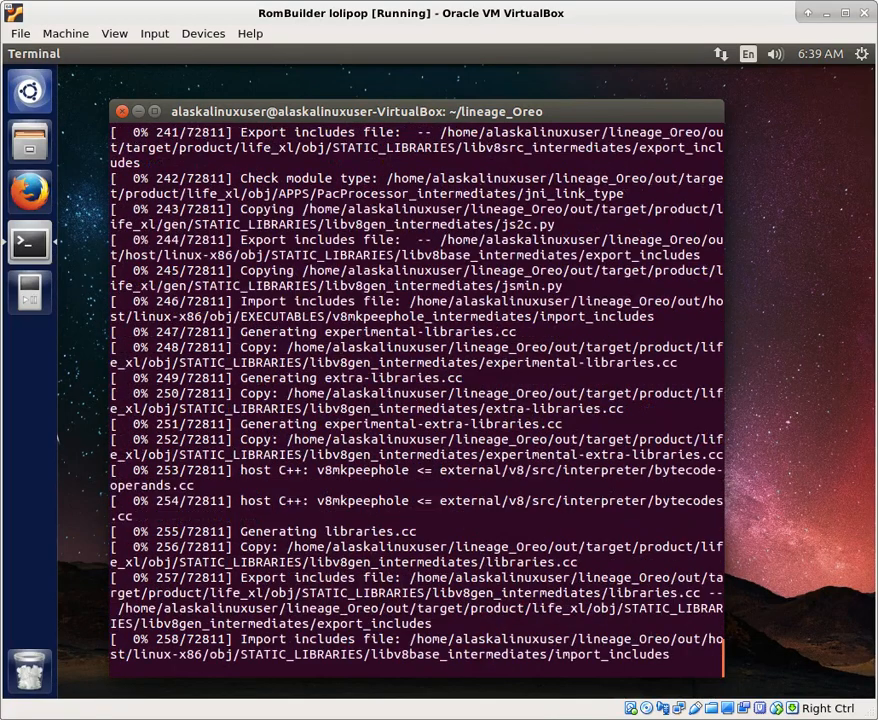
scroll("down", 3)
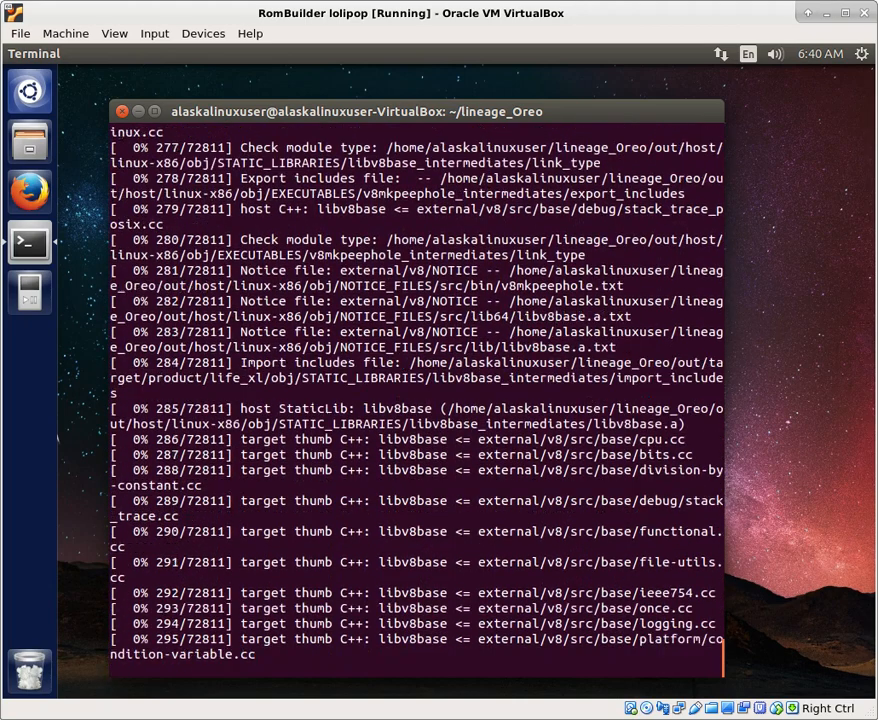
scroll("down", 3)
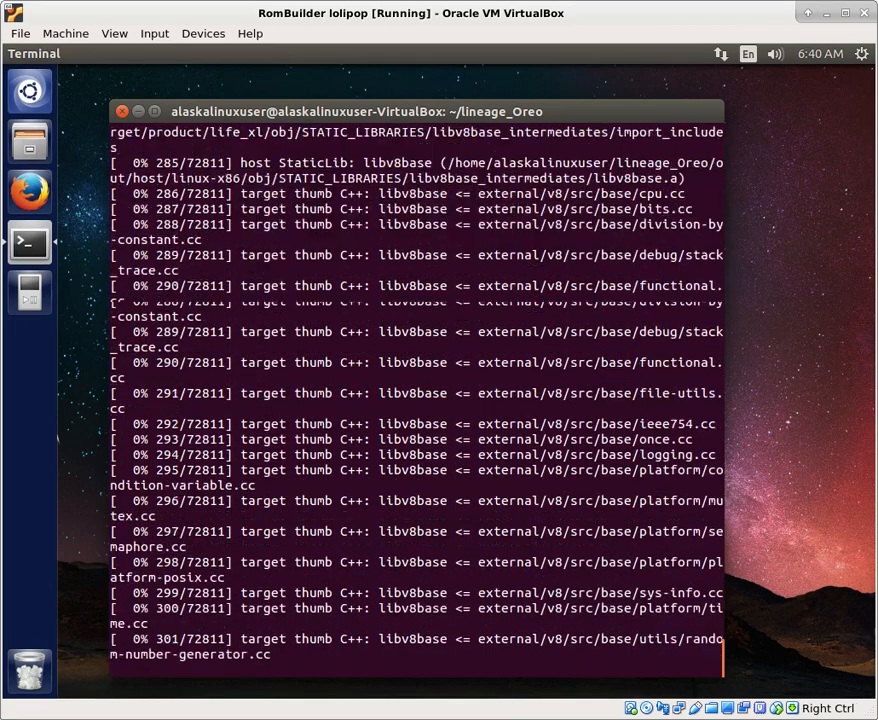